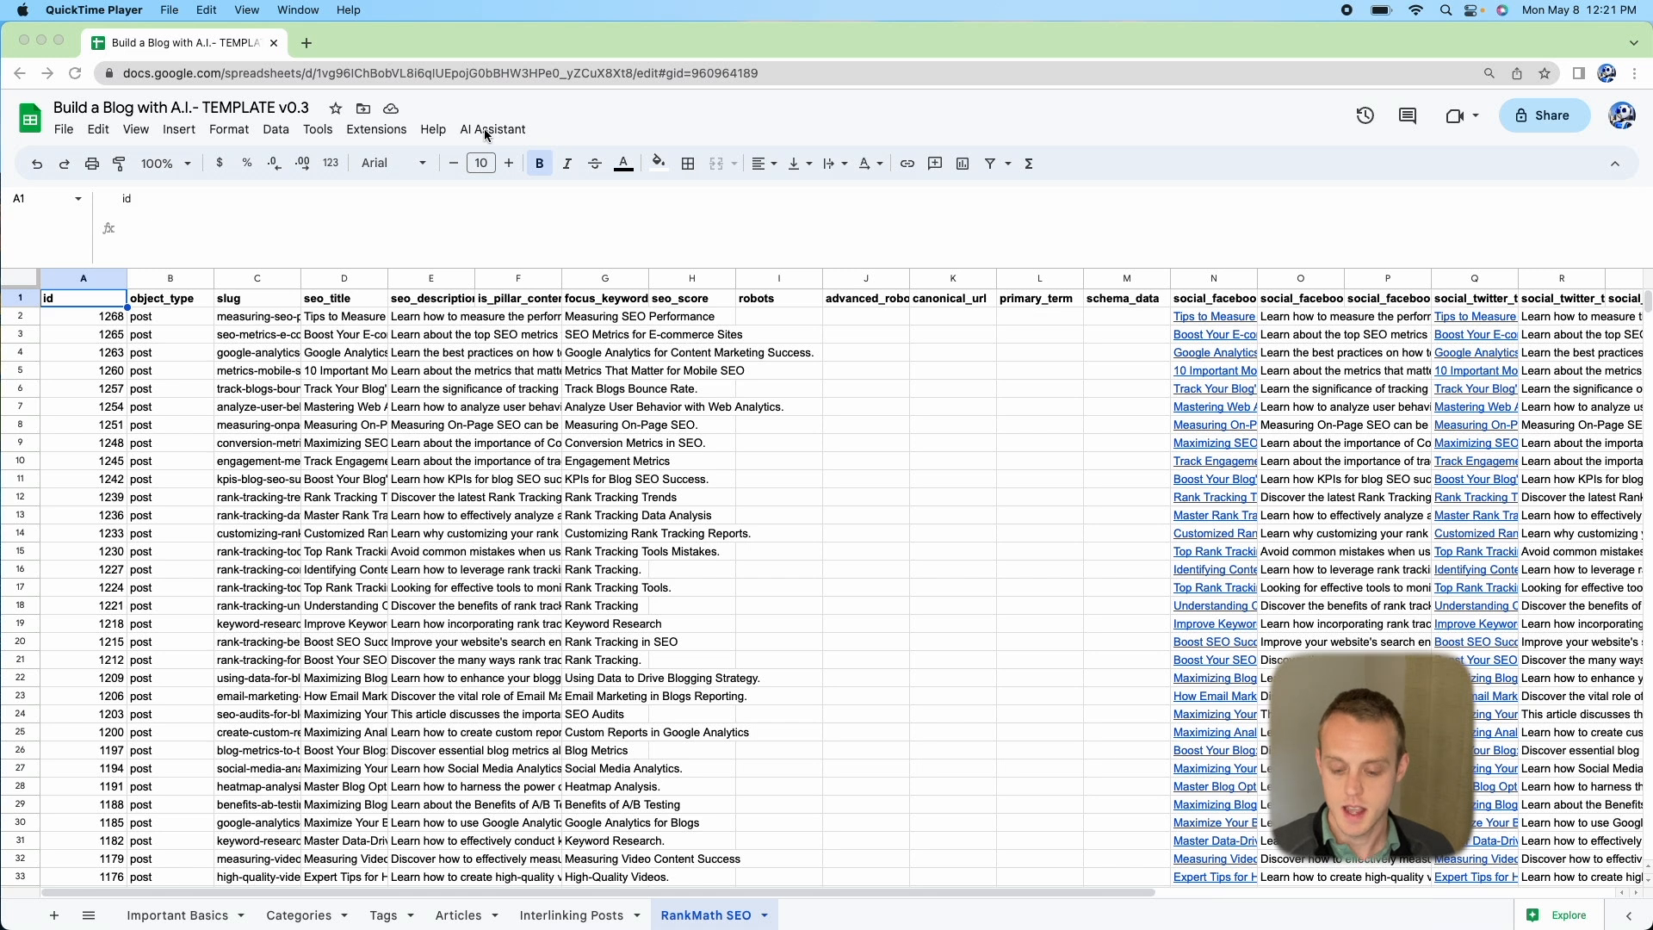
mouse_move(596, 667)
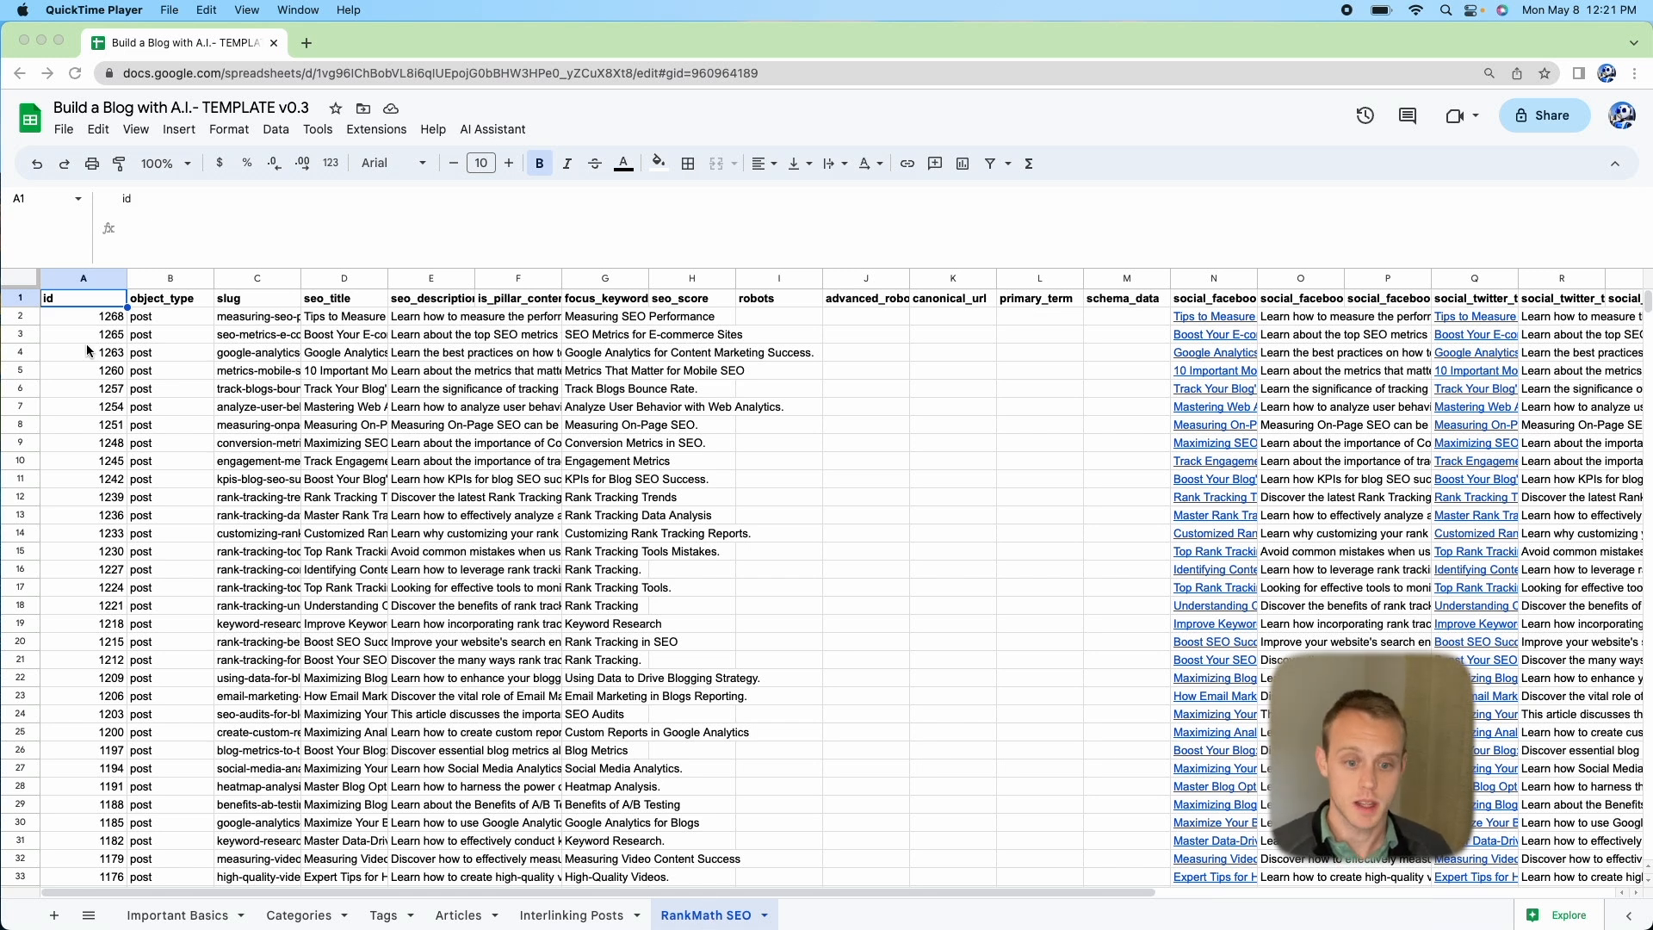
Show the Articles sheet with its Article Title and Category columns.
click(493, 129)
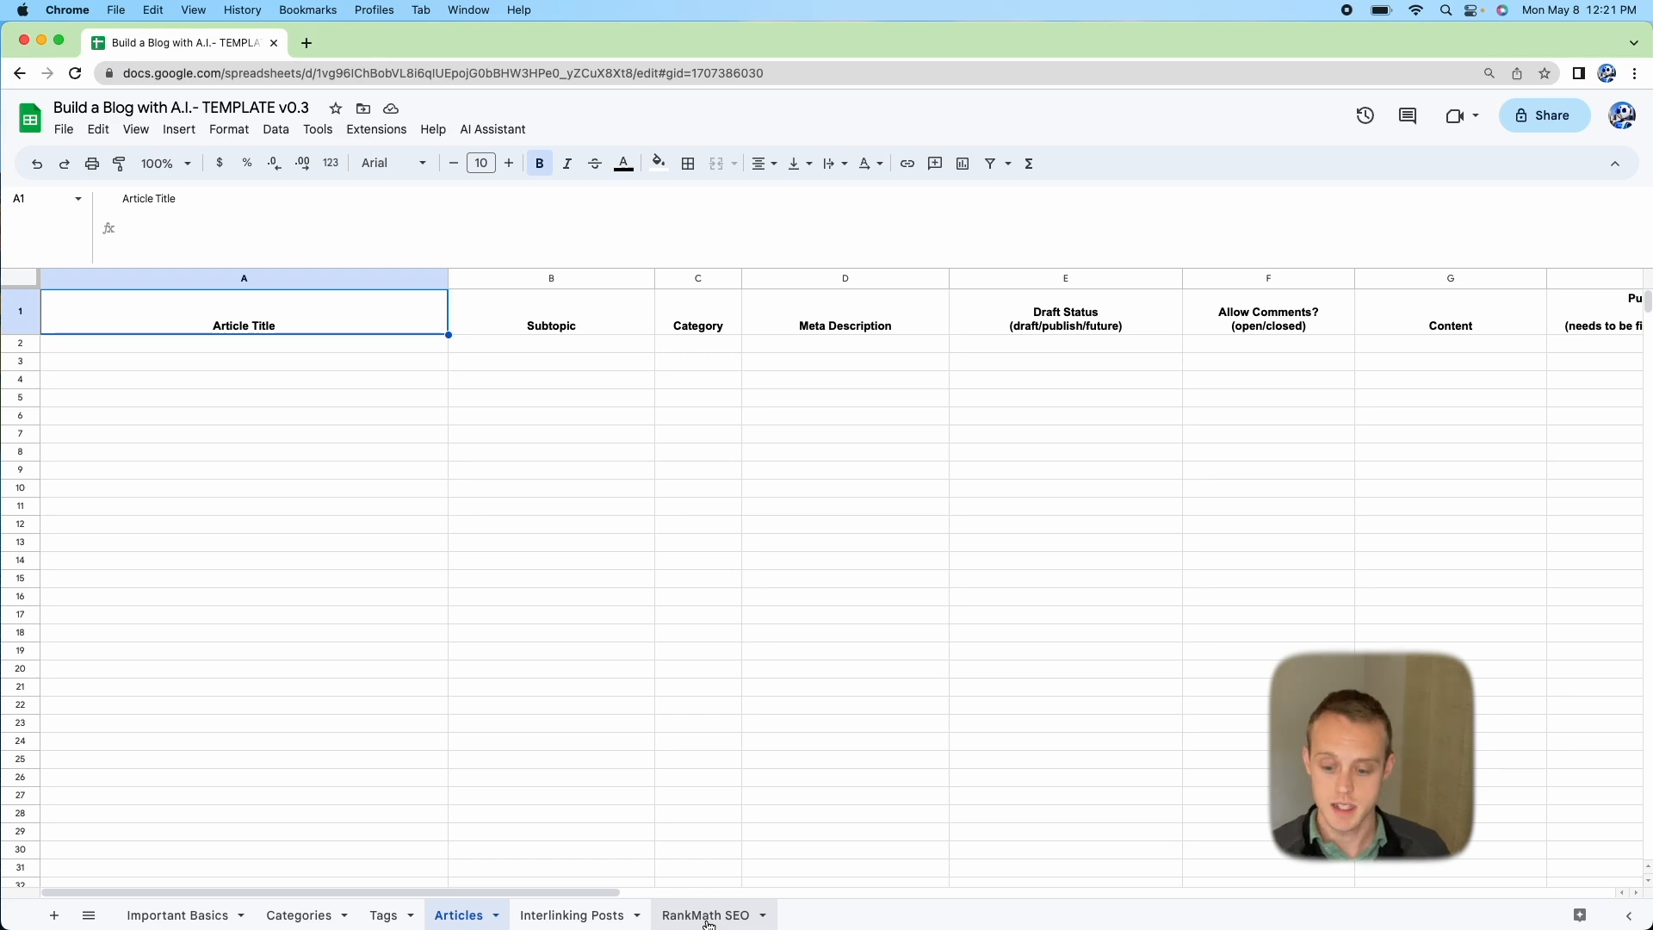
Return to the RankMath SEO sheet with slugs, SEO titles and focus keywords.
click(705, 914)
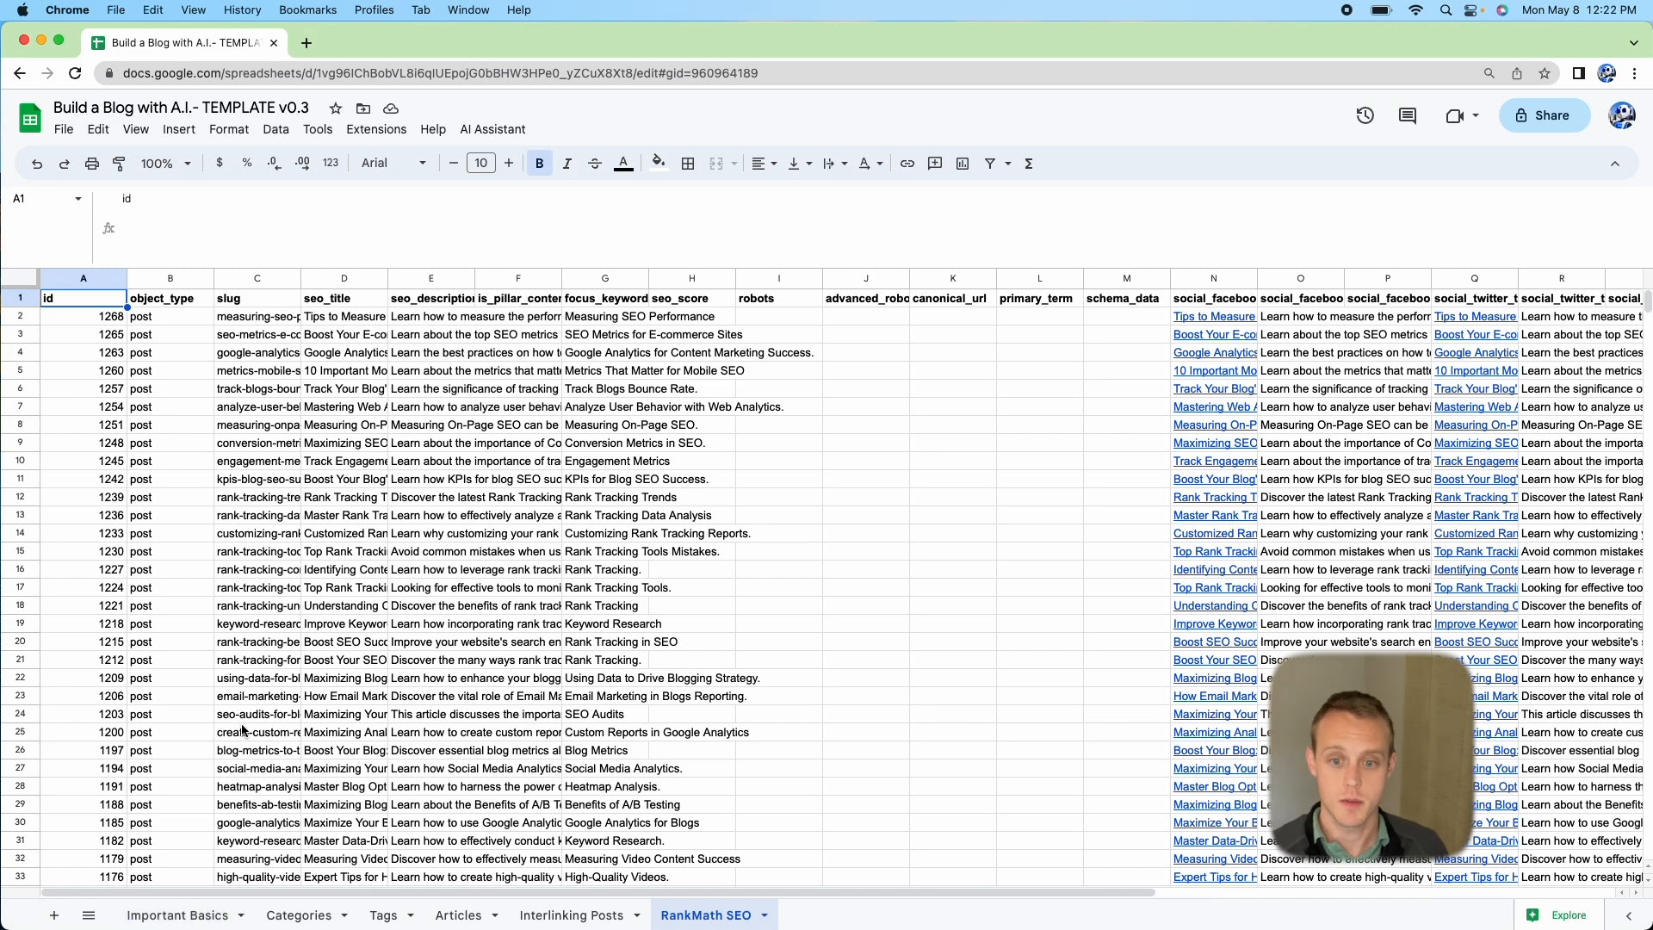
From AI Assistant > Optimize Posts For SEO, get a CSV for RankMath Pro.
click(492, 129)
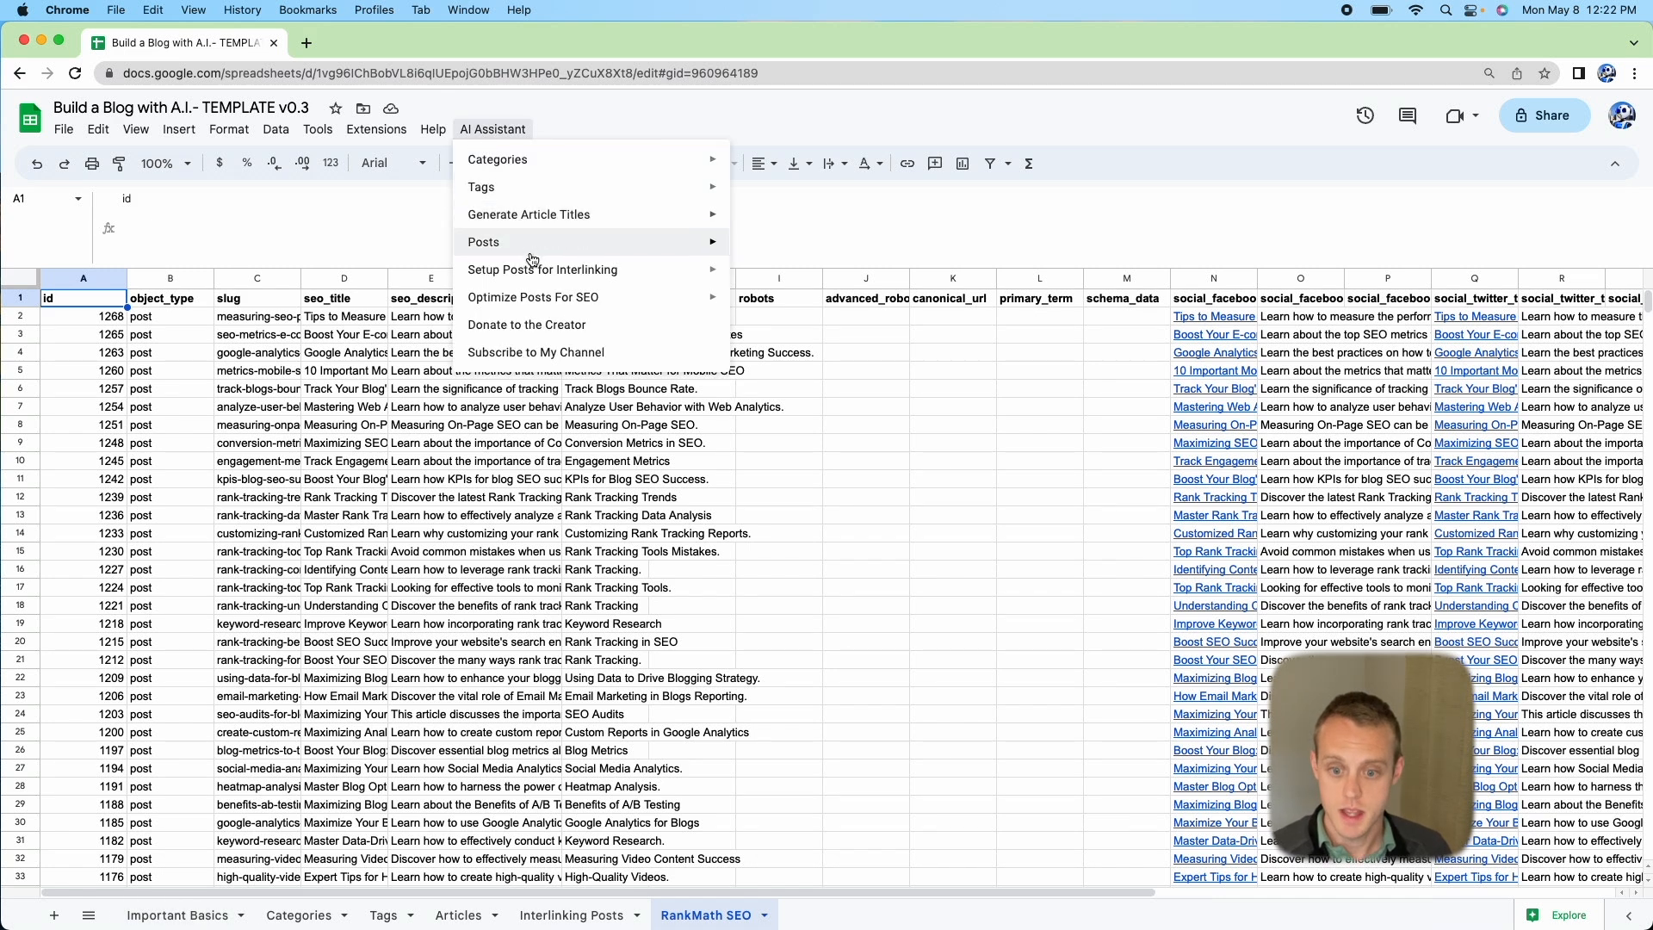
mouse_move(542, 268)
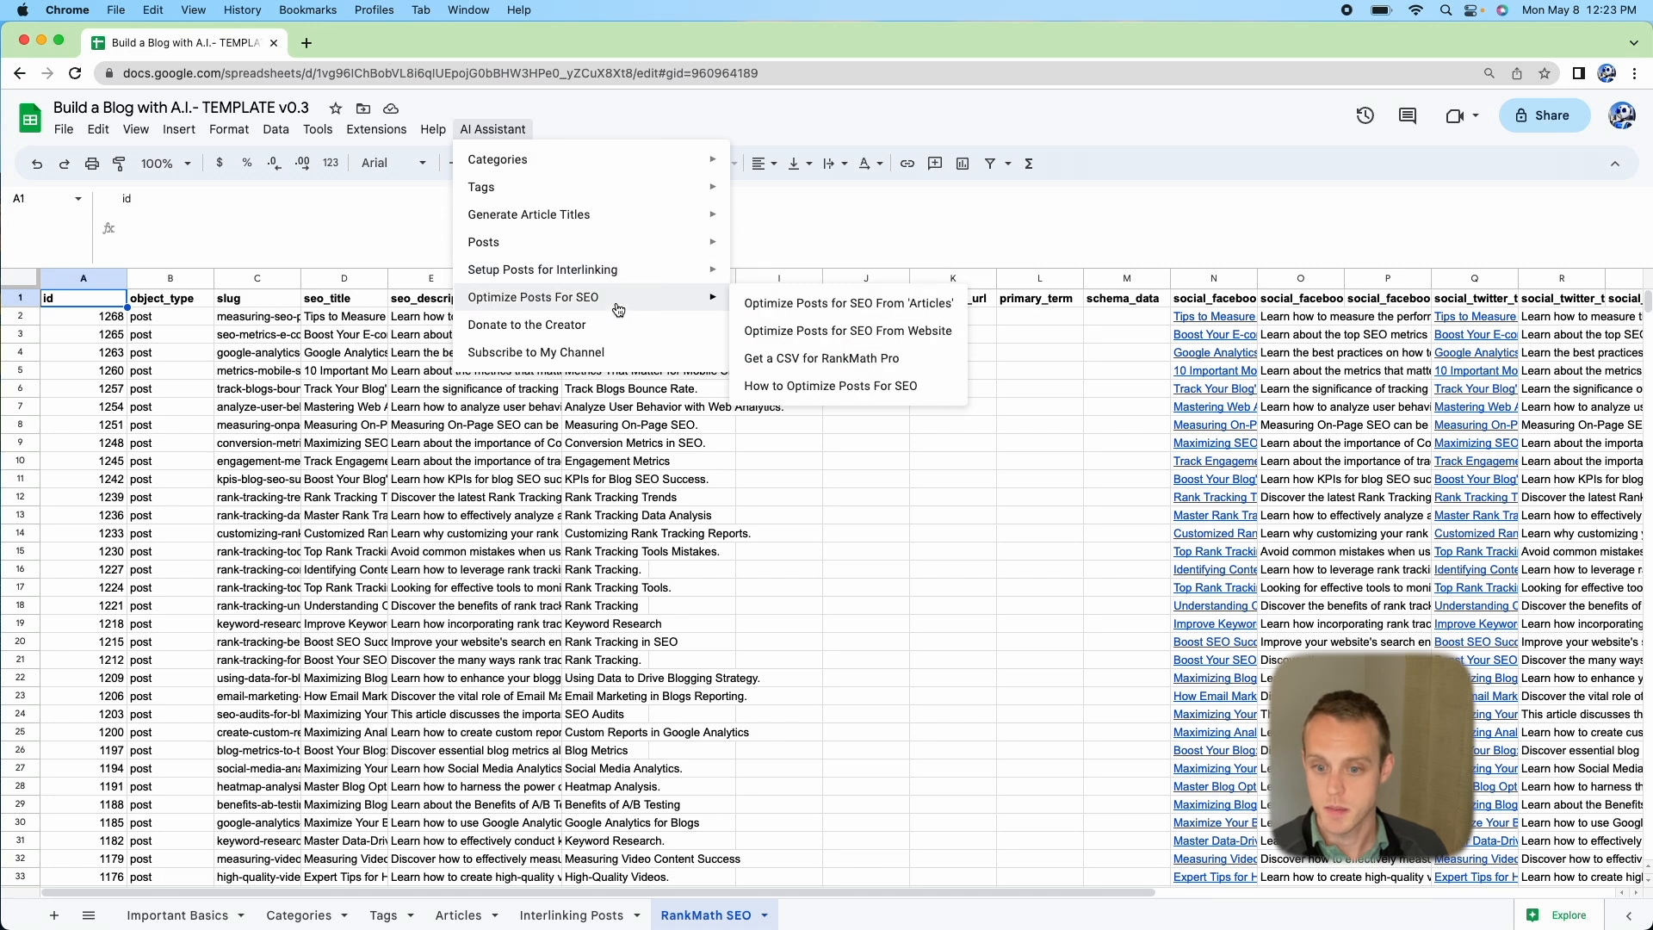
mouse_move(848, 330)
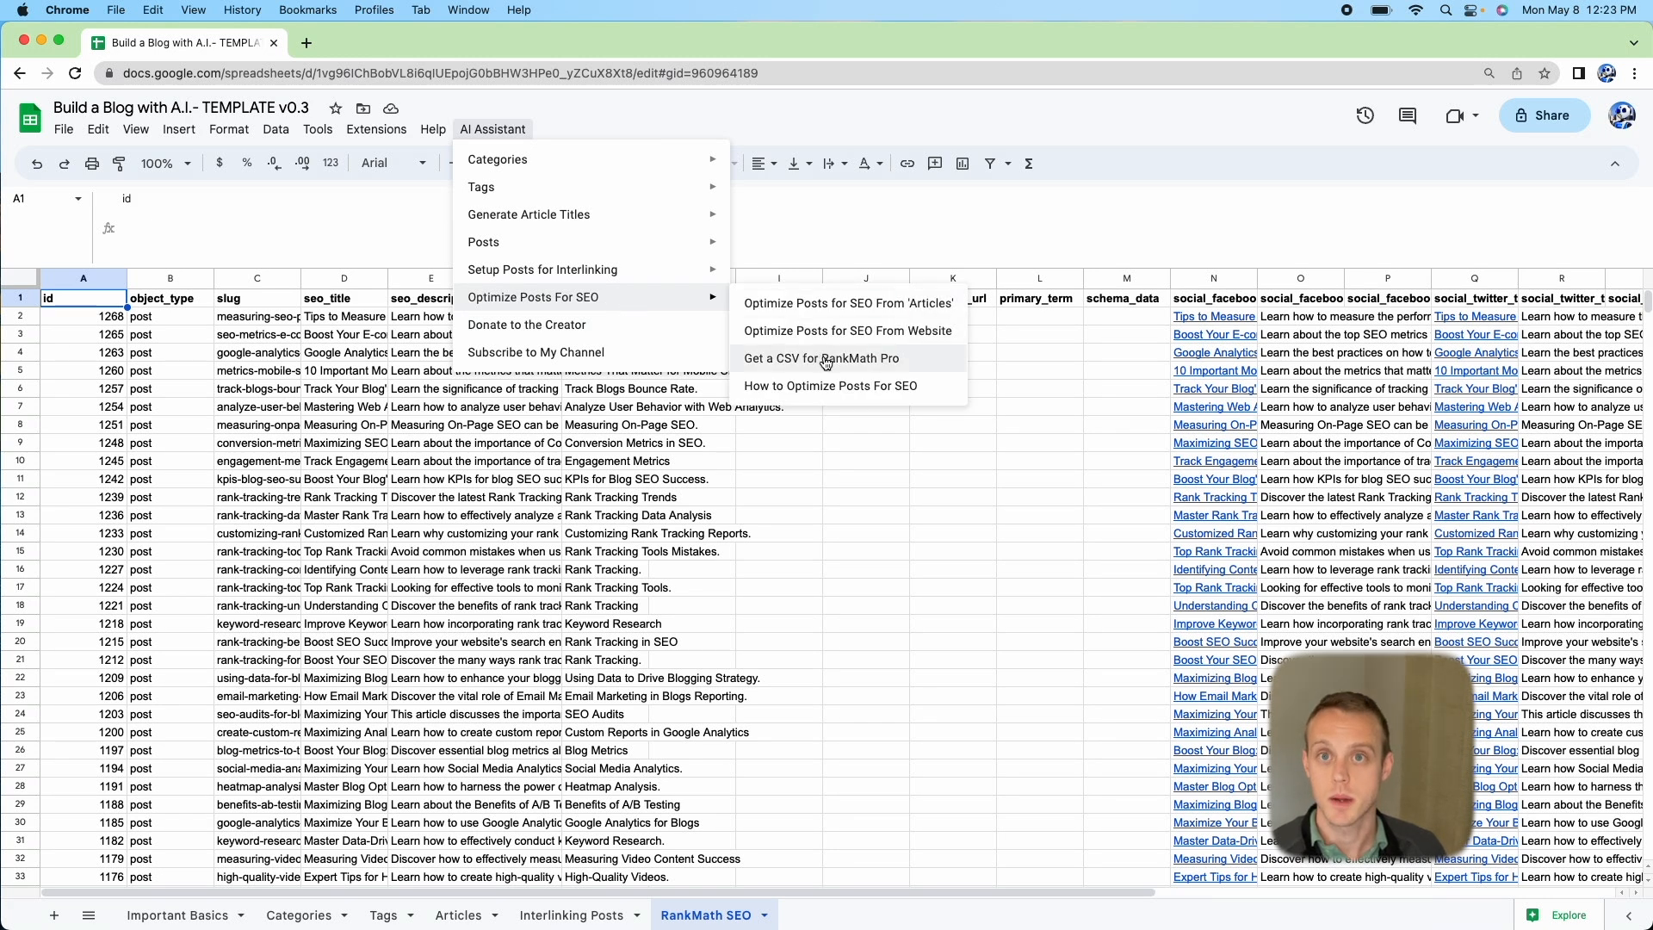
click(821, 358)
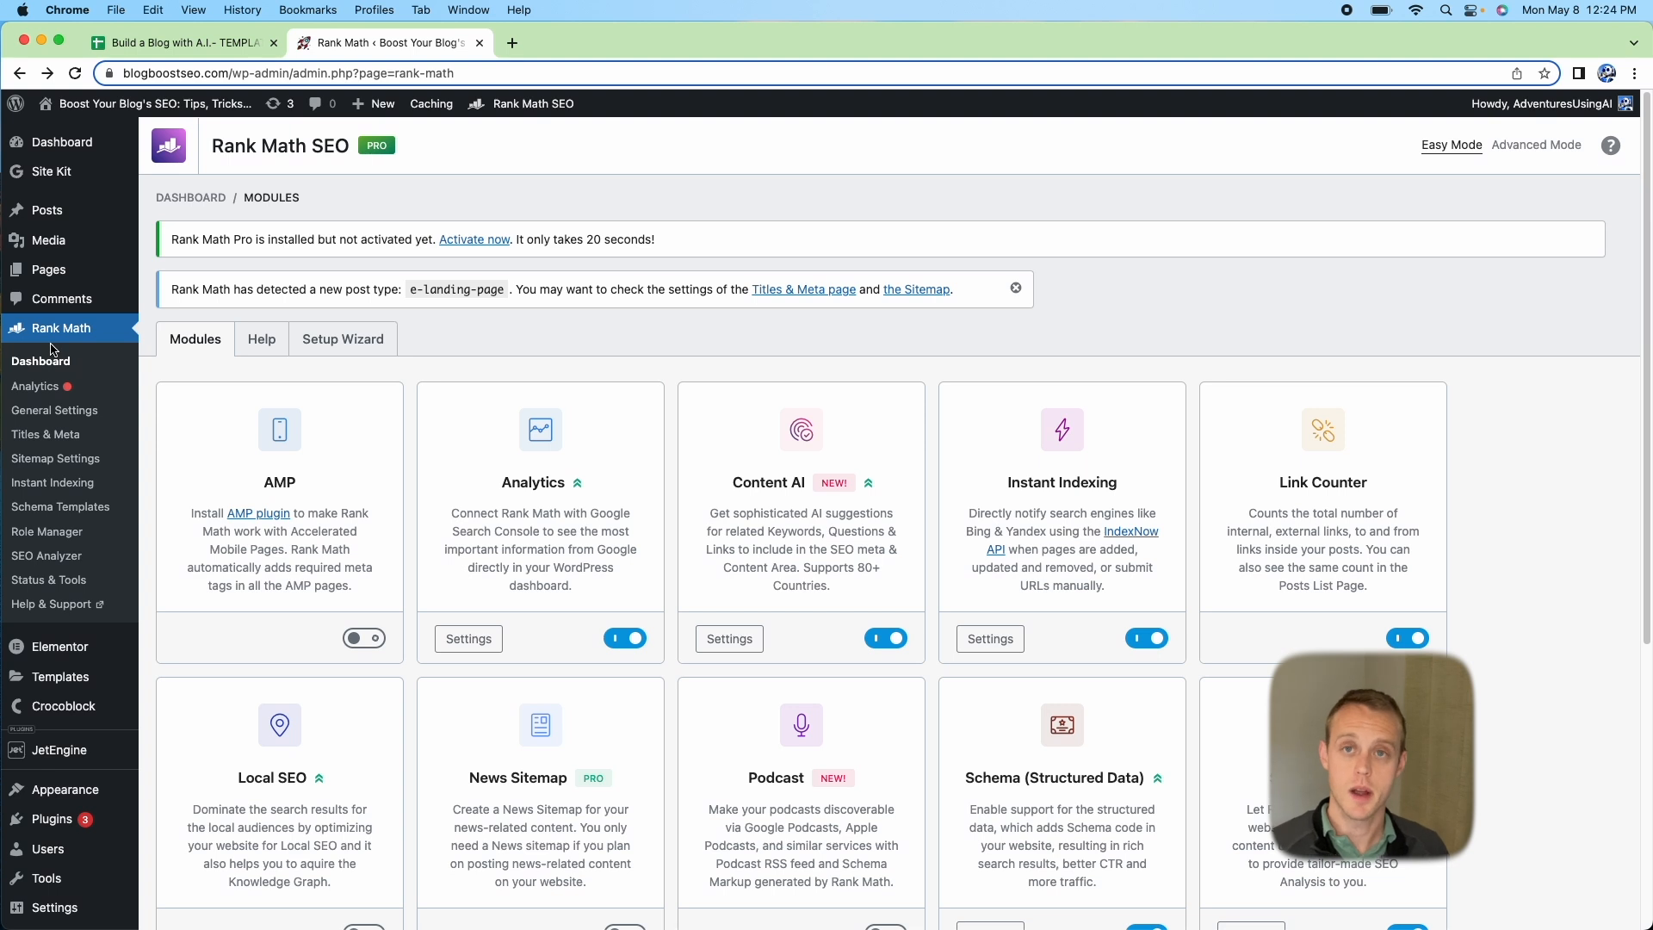
mouse_move(62, 298)
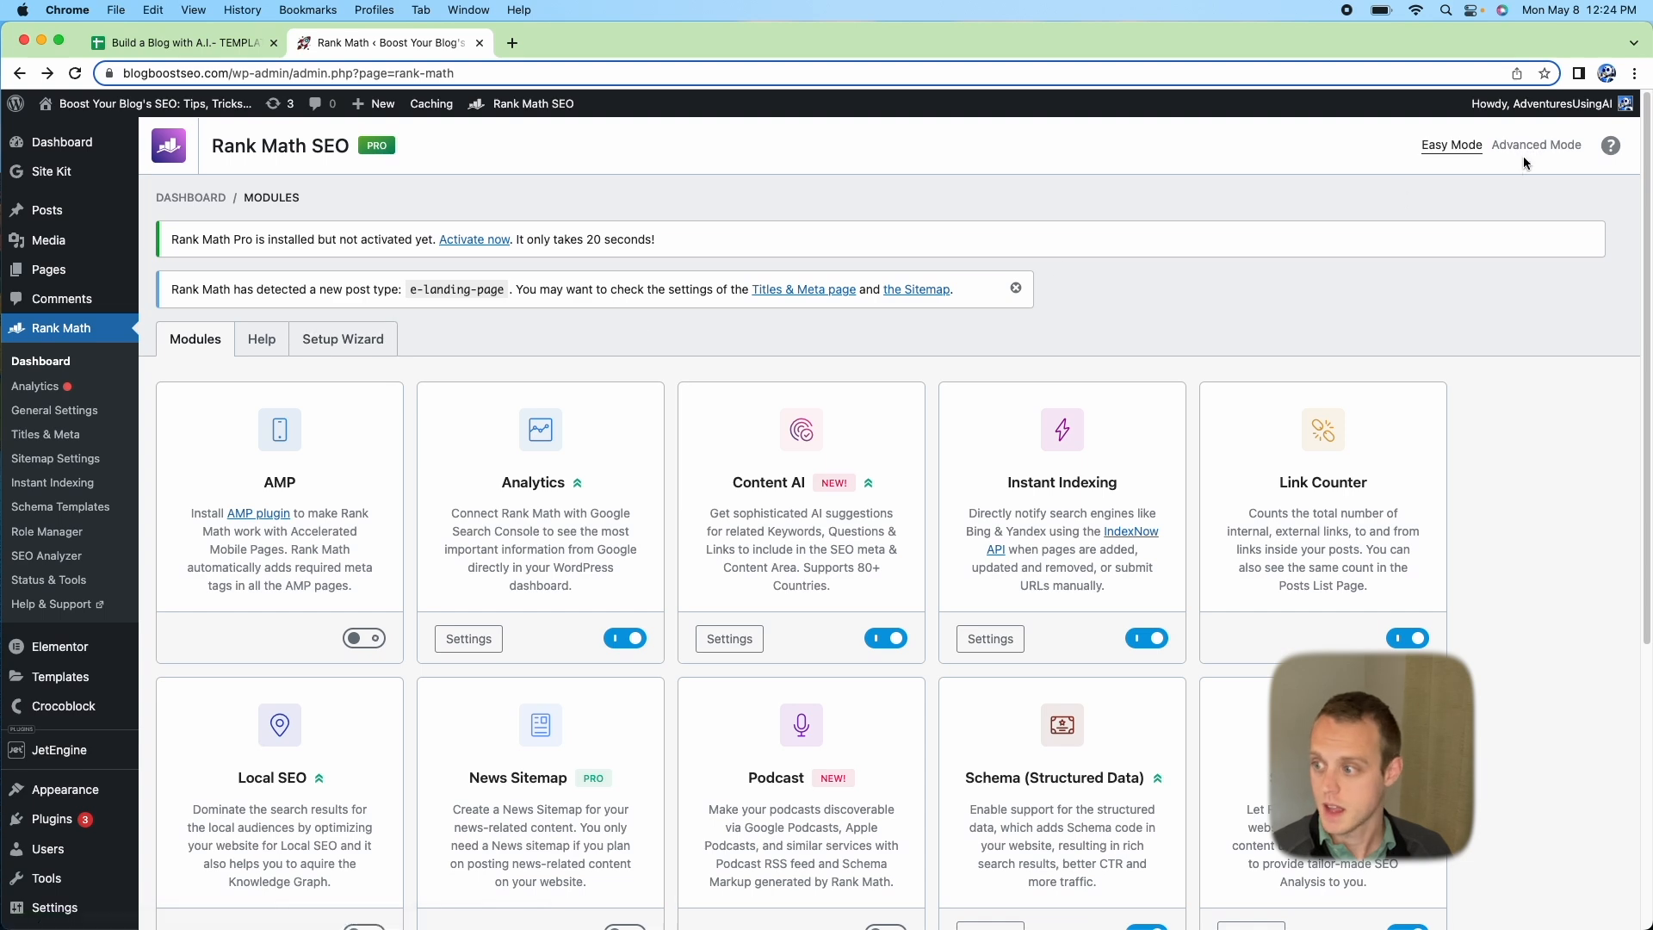
Put Rank Math into Advanced Mode to reveal the Import & Export option.
click(1536, 144)
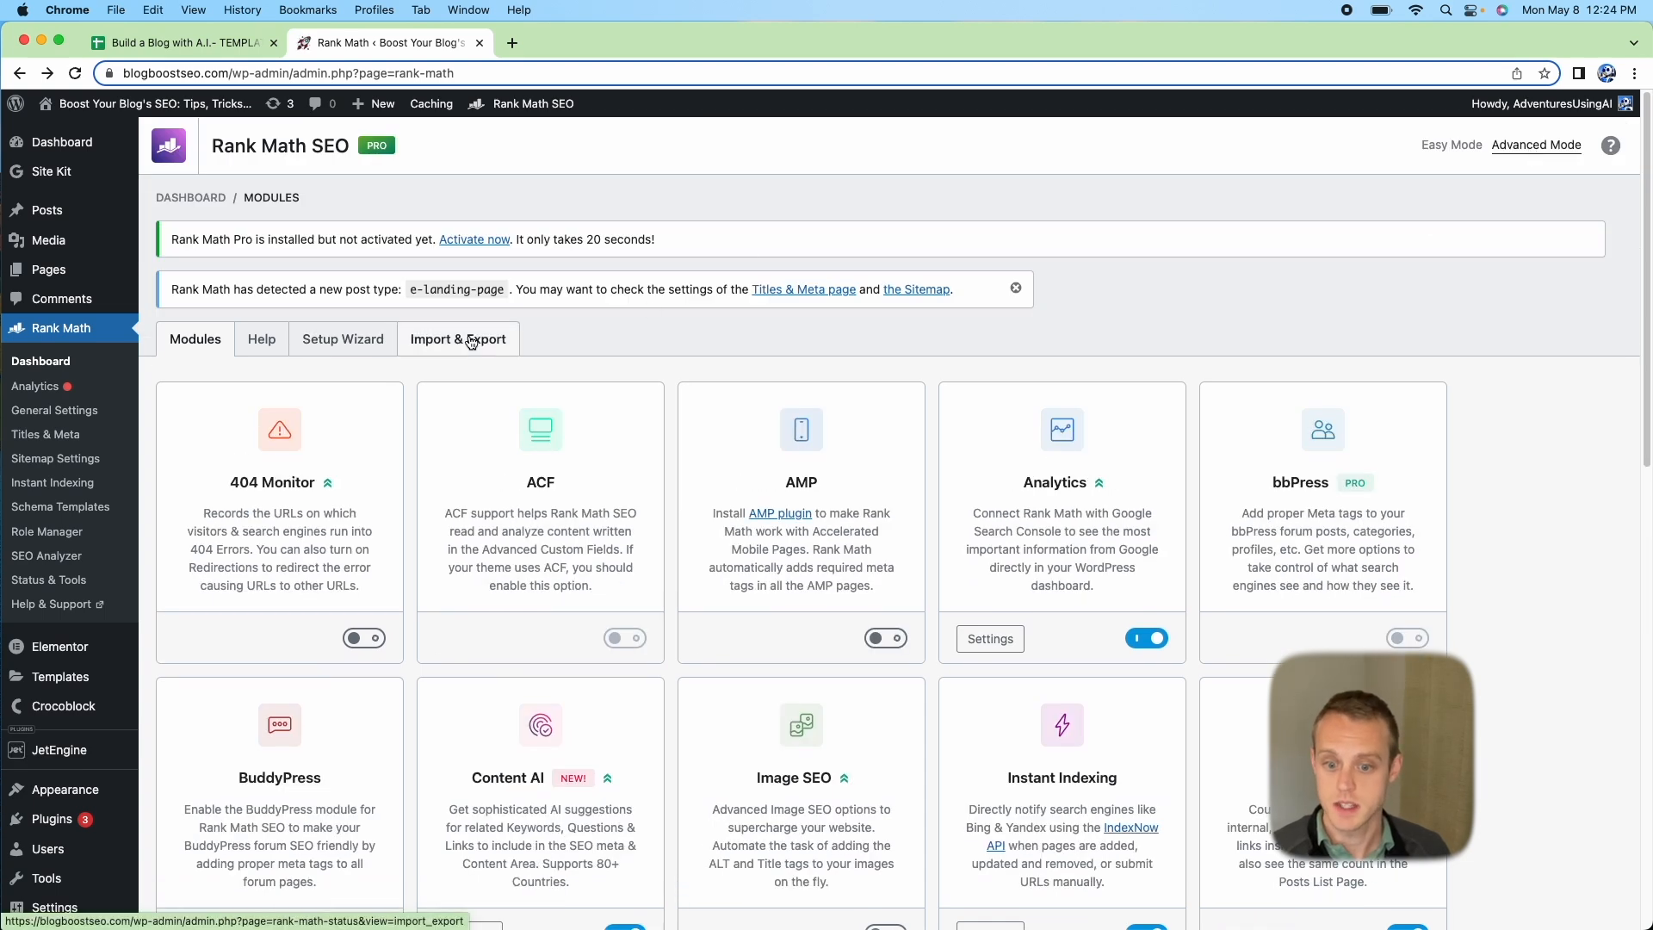
Choose SEO_Data_for...5-8-23 (2).csv from Downloads as Rank Math's CSV import file.
click(458, 339)
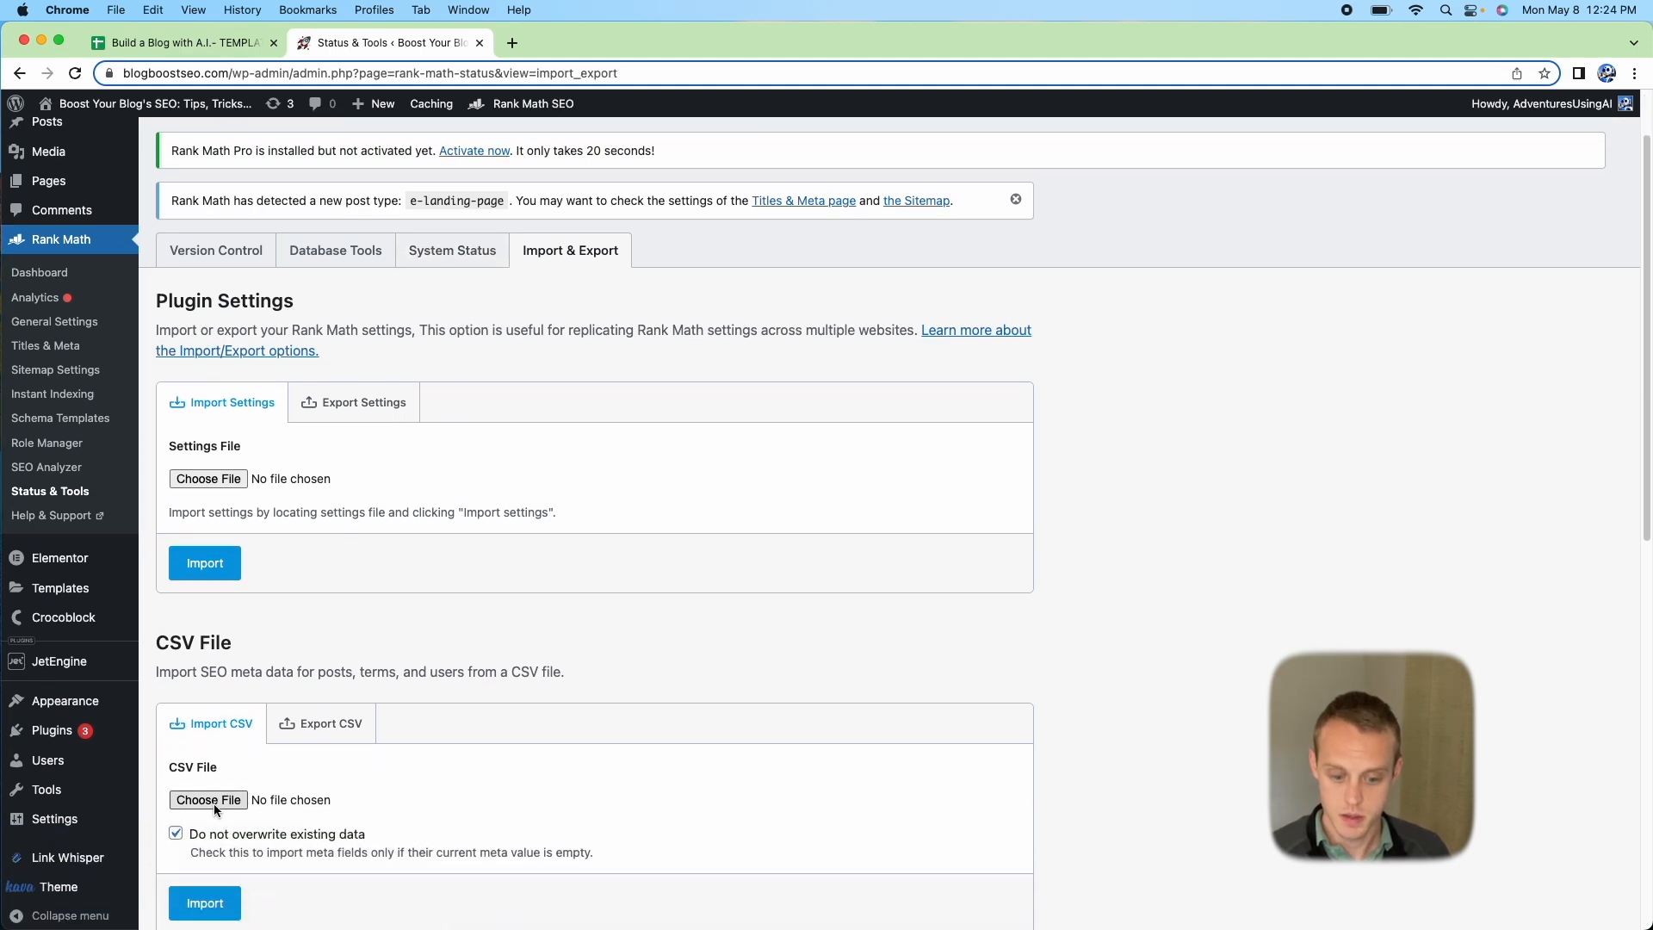
click(209, 799)
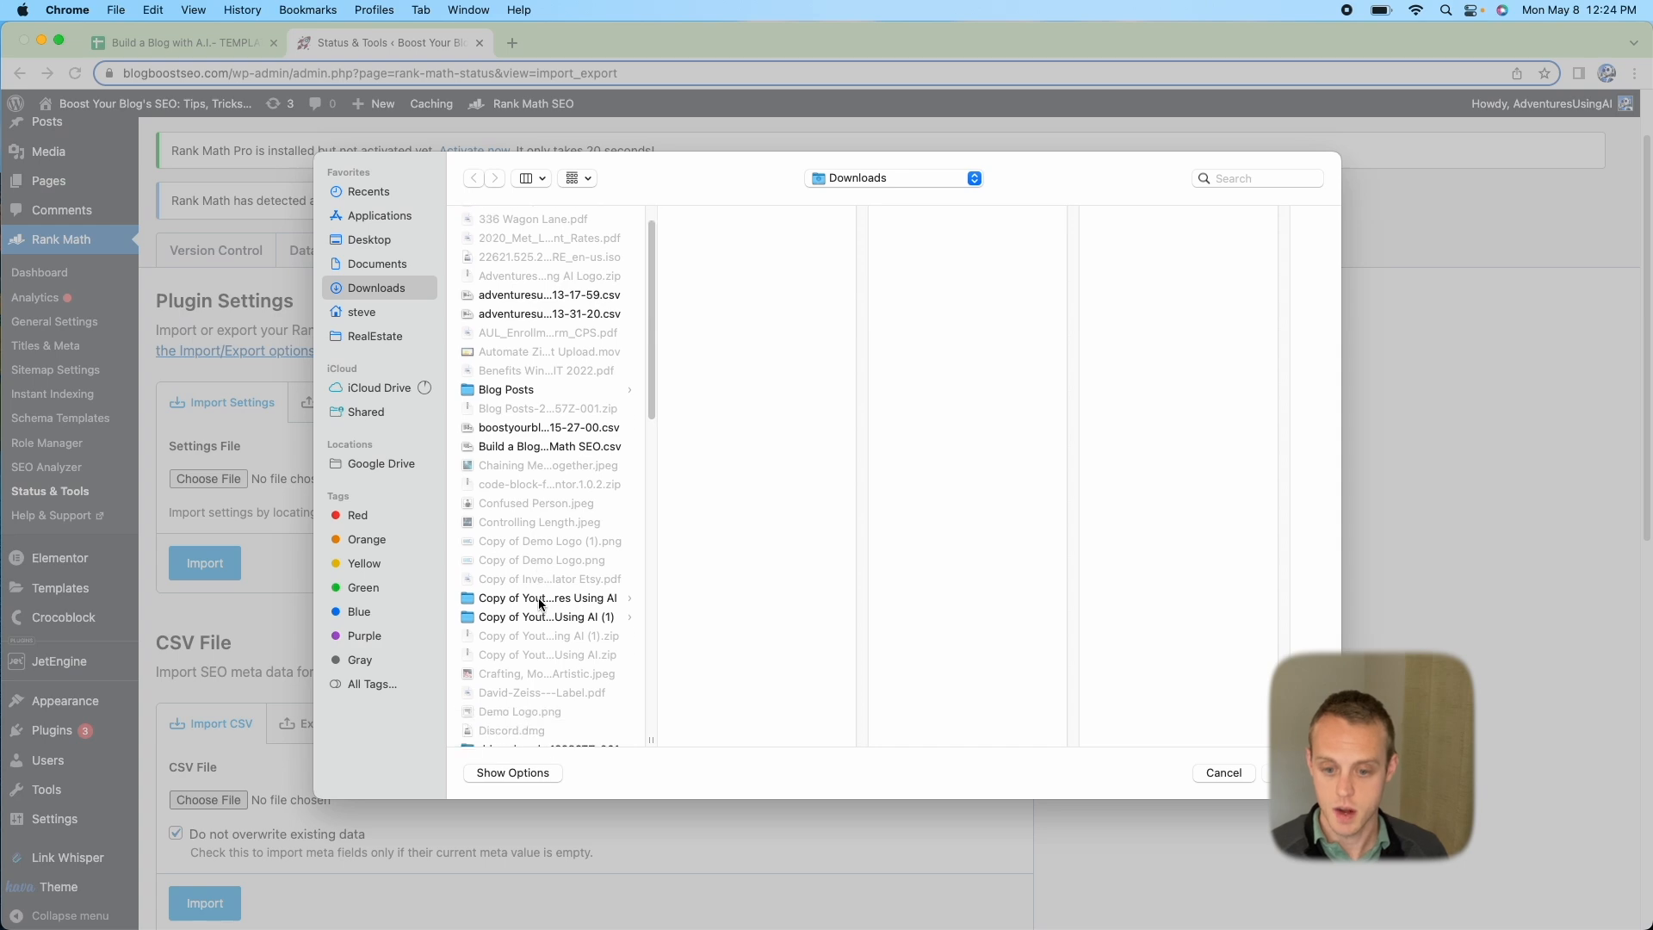
scroll(down, 3)
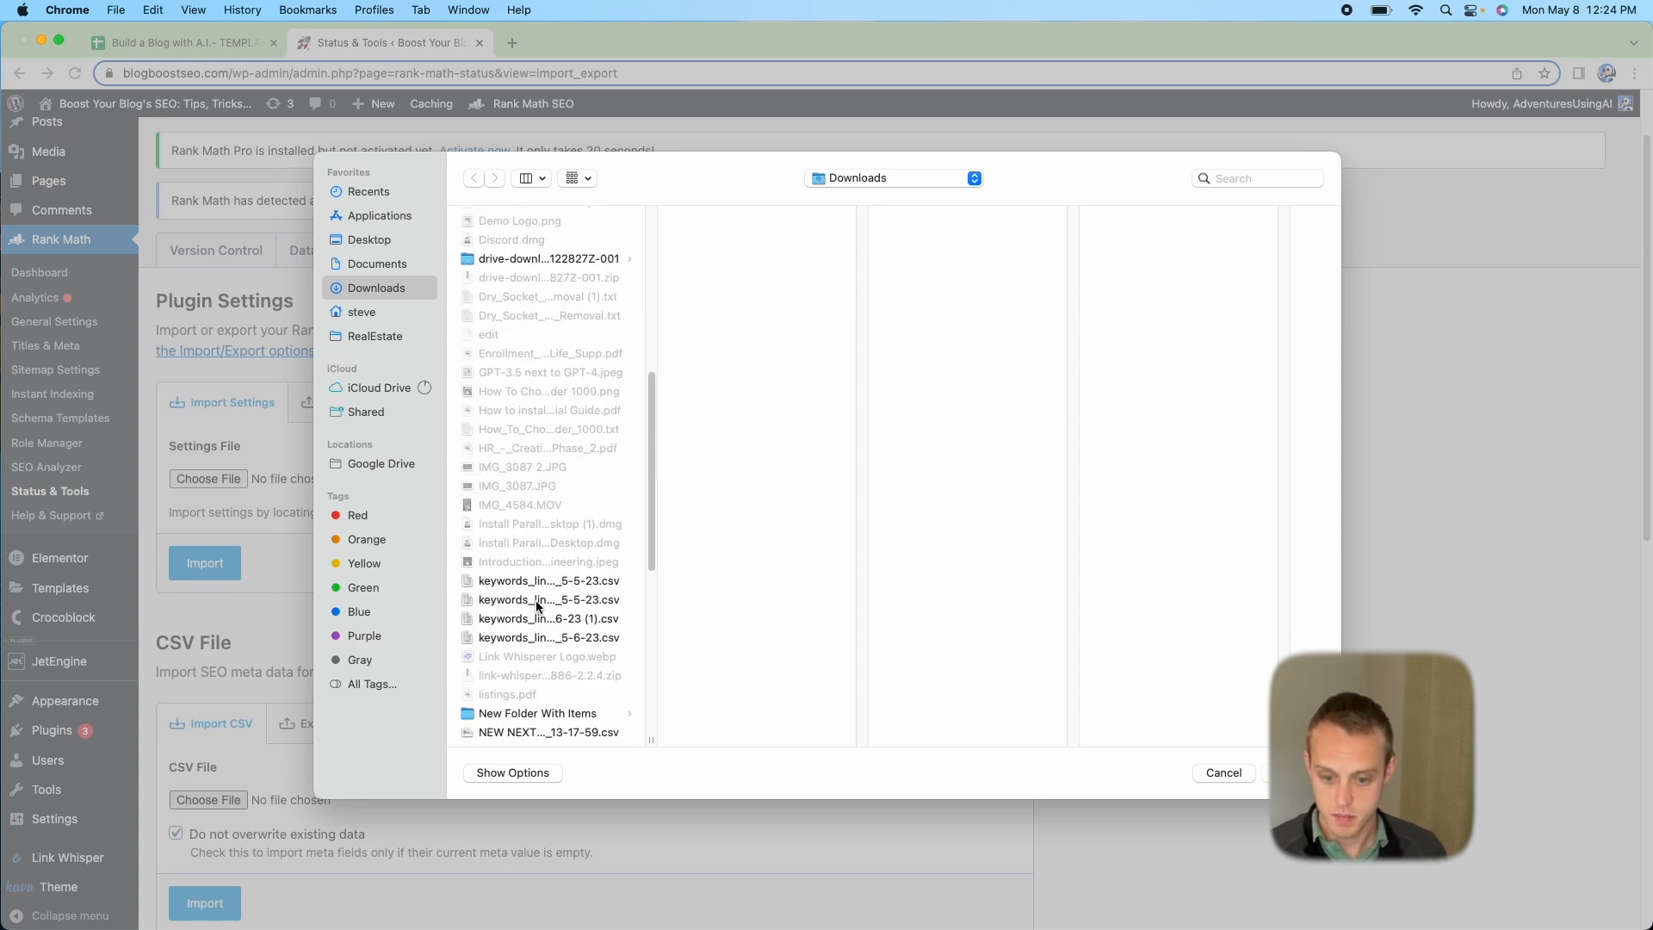
scroll(down, 3)
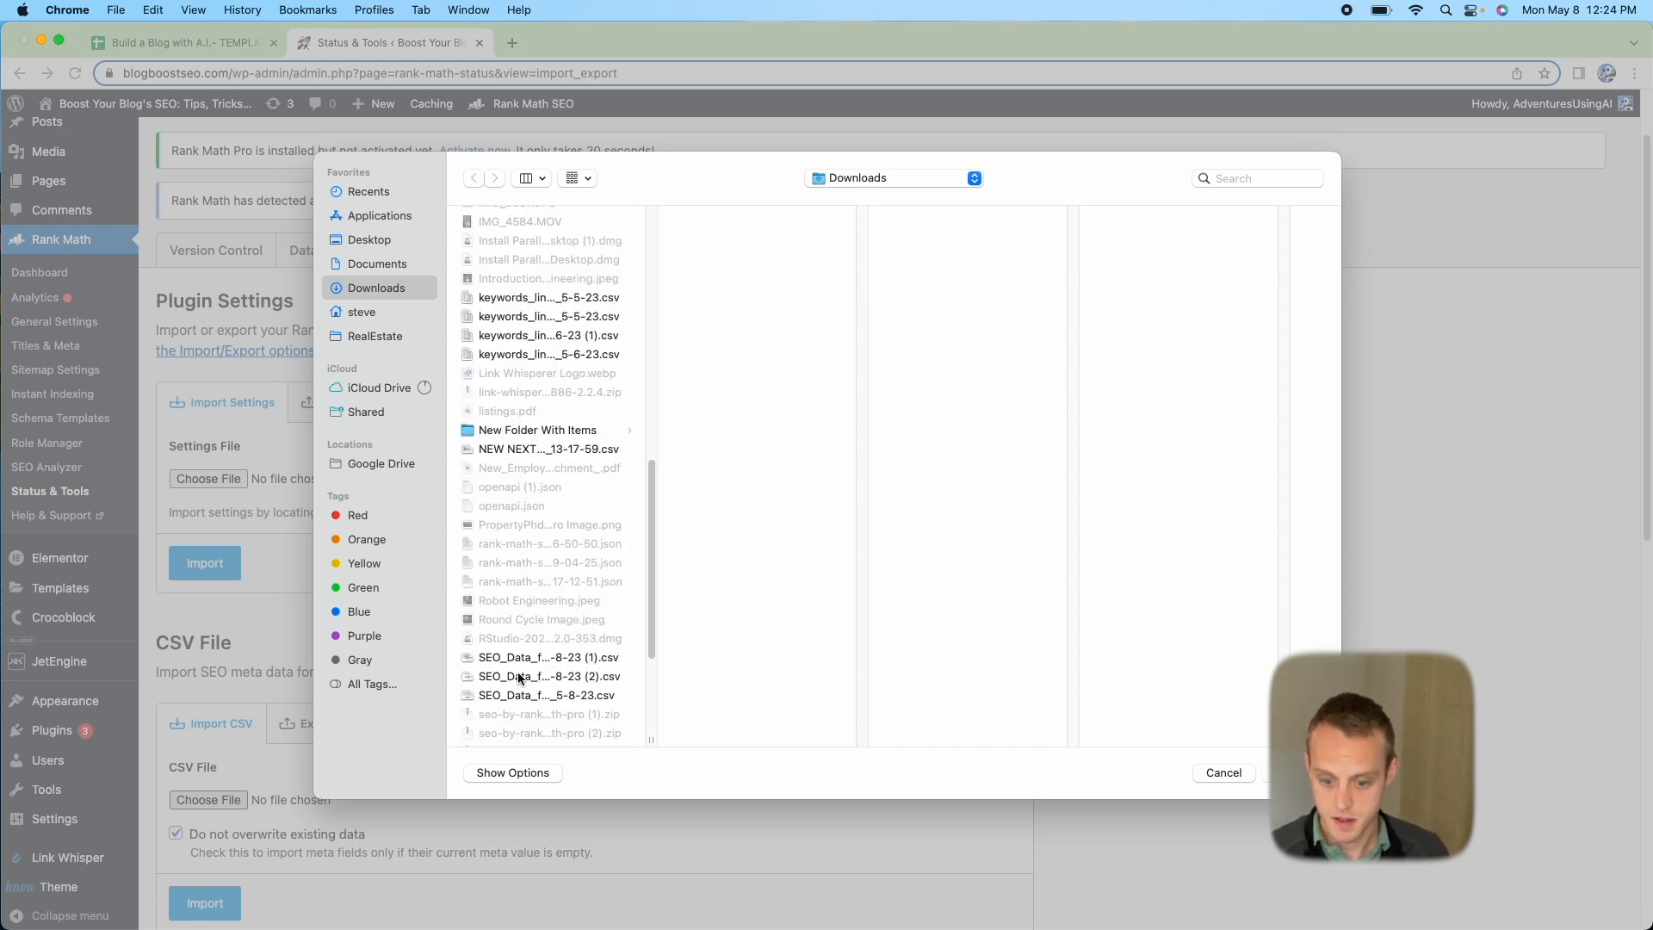
click(547, 675)
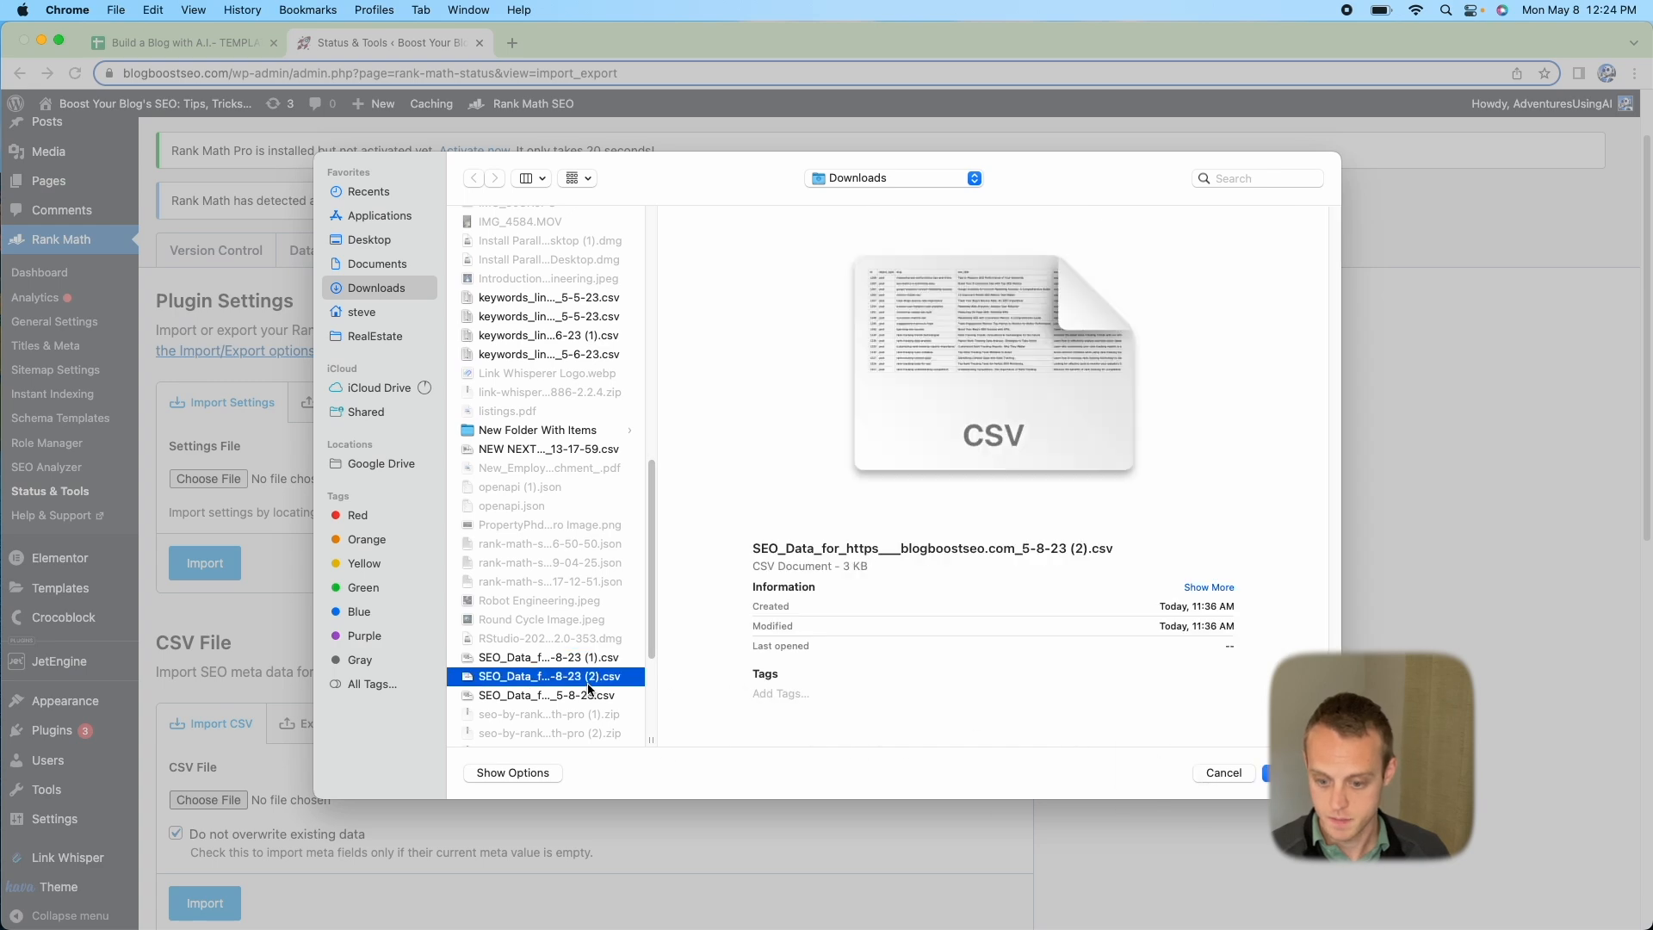
click(1271, 773)
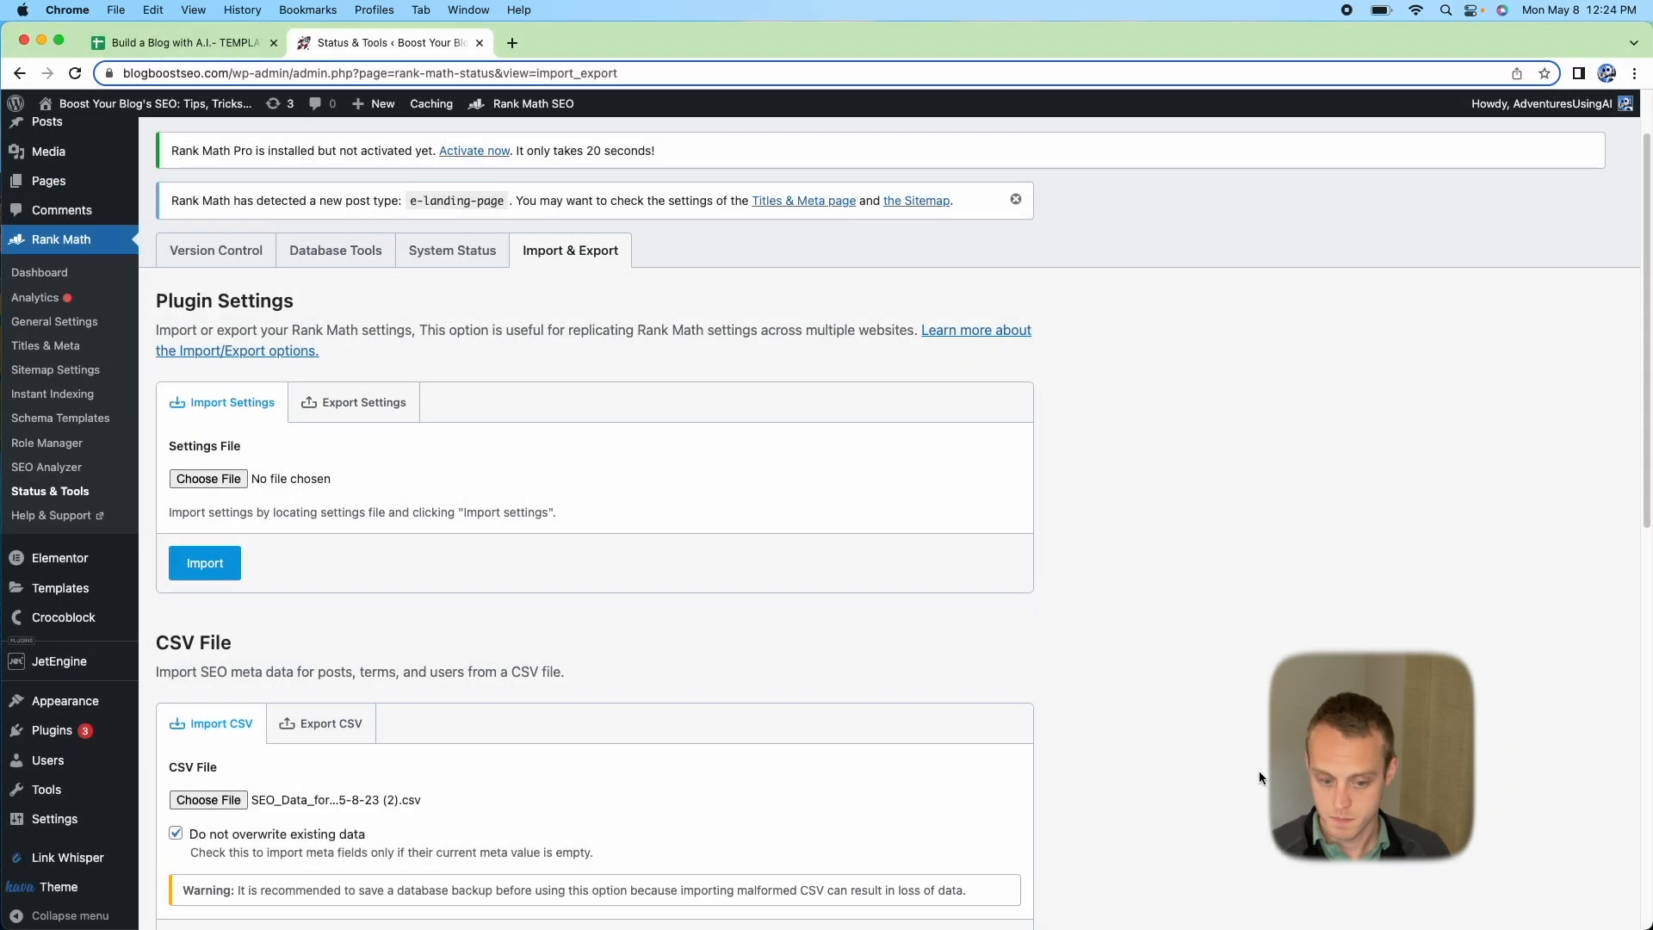
scroll(down, 3)
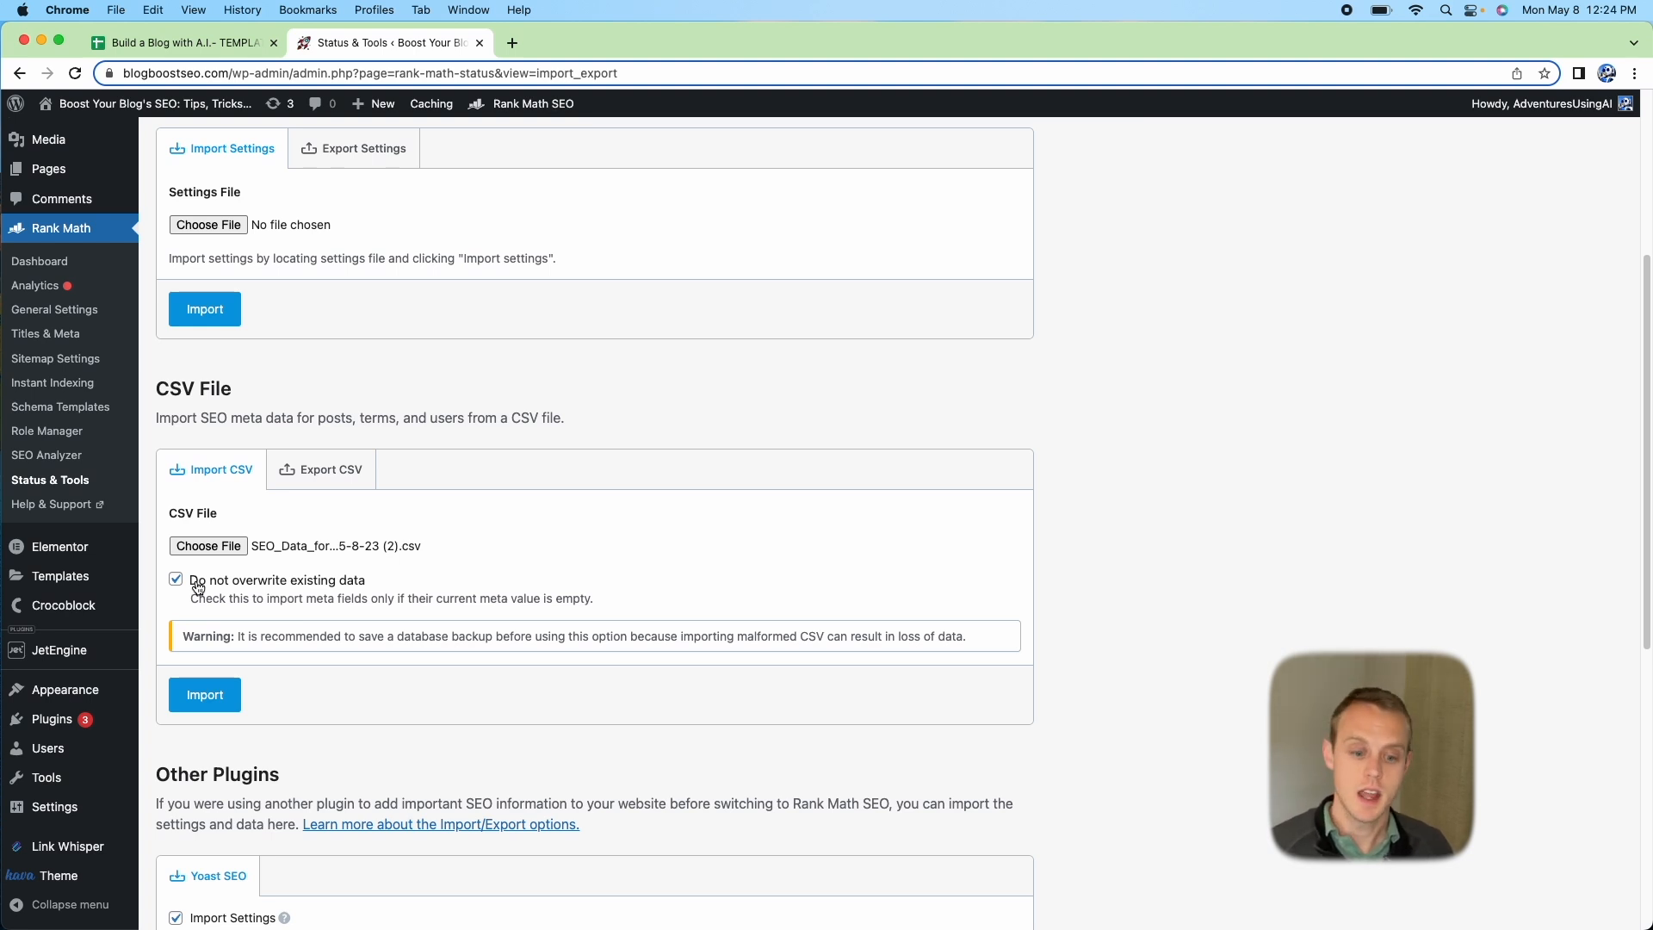
click(175, 578)
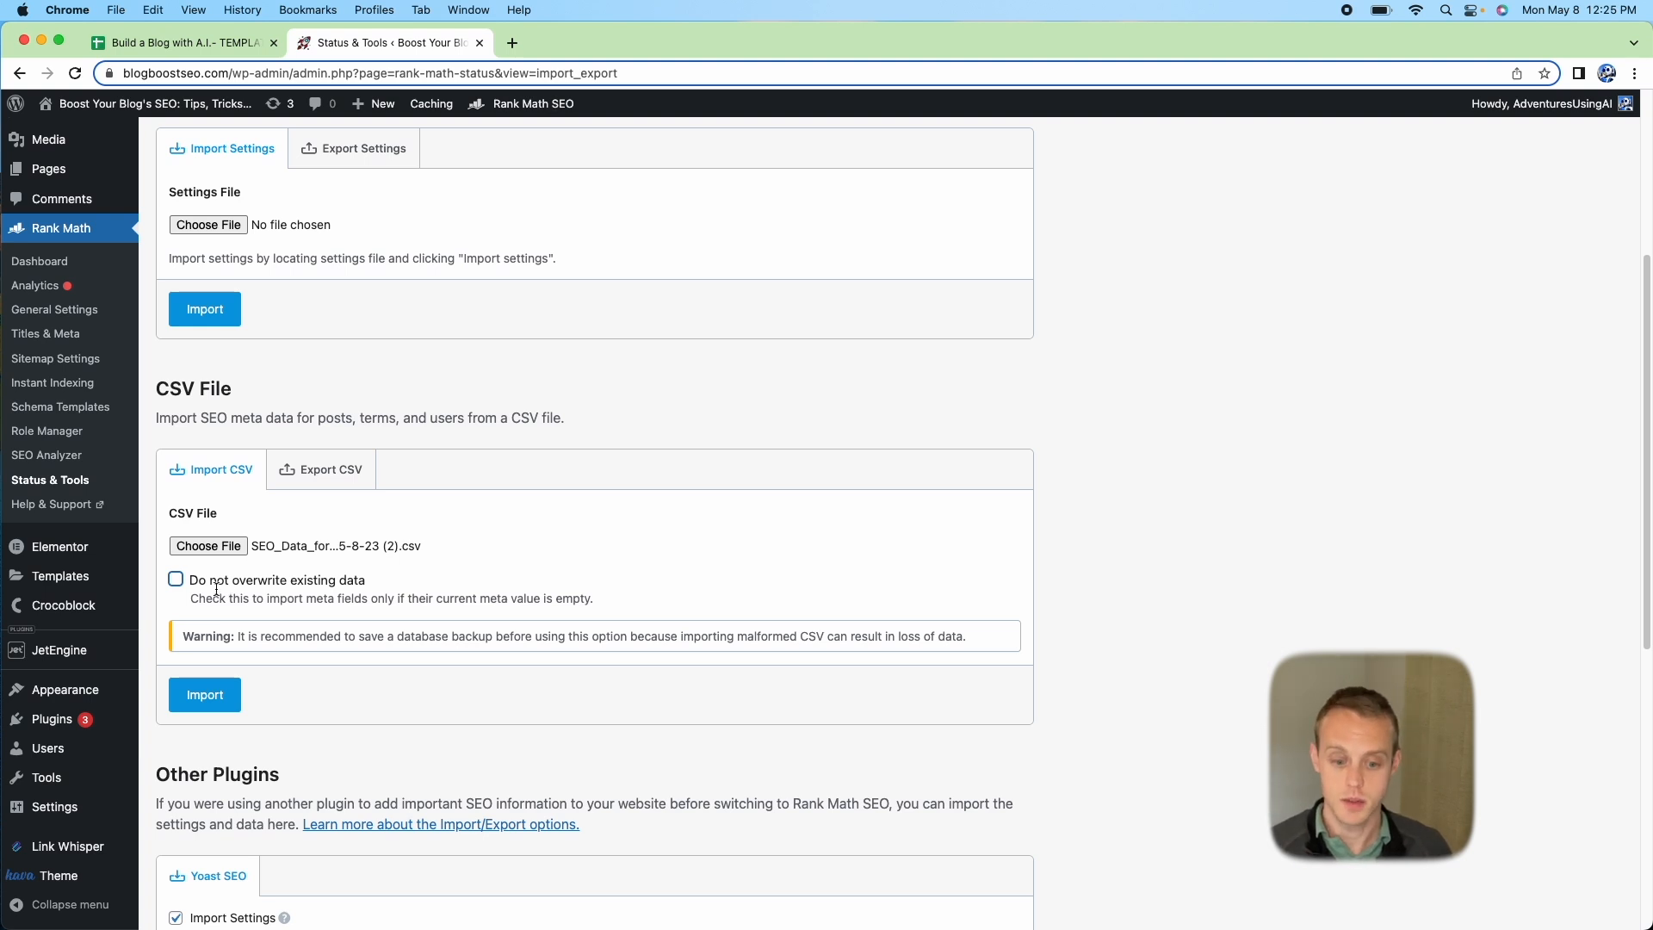
click(176, 580)
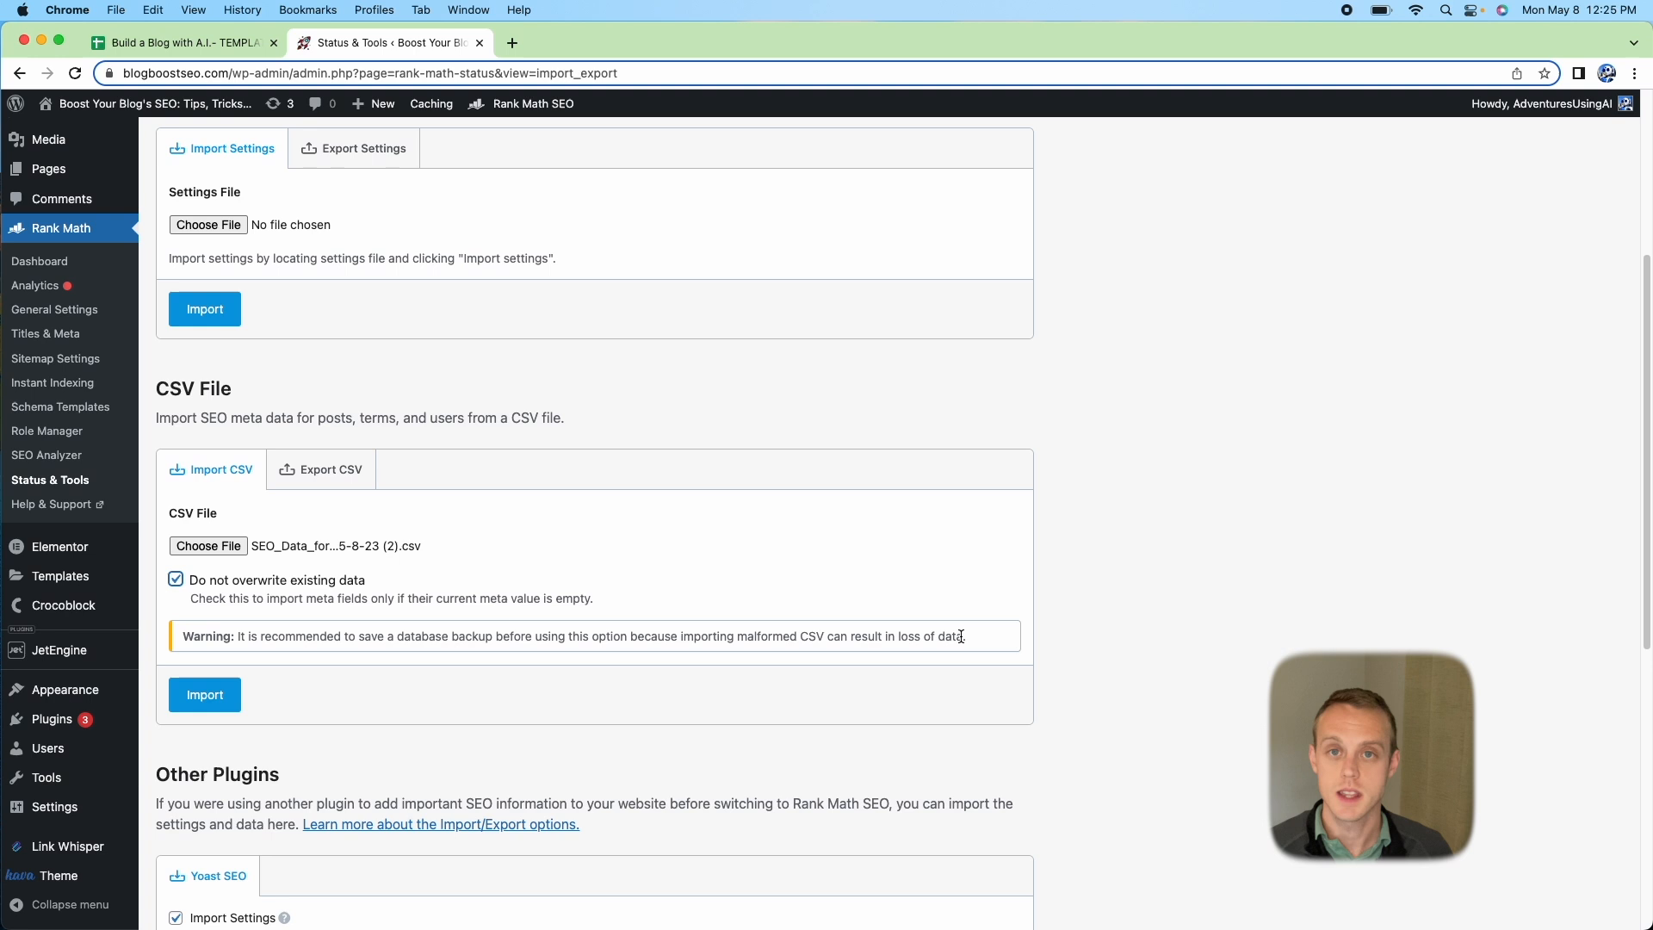